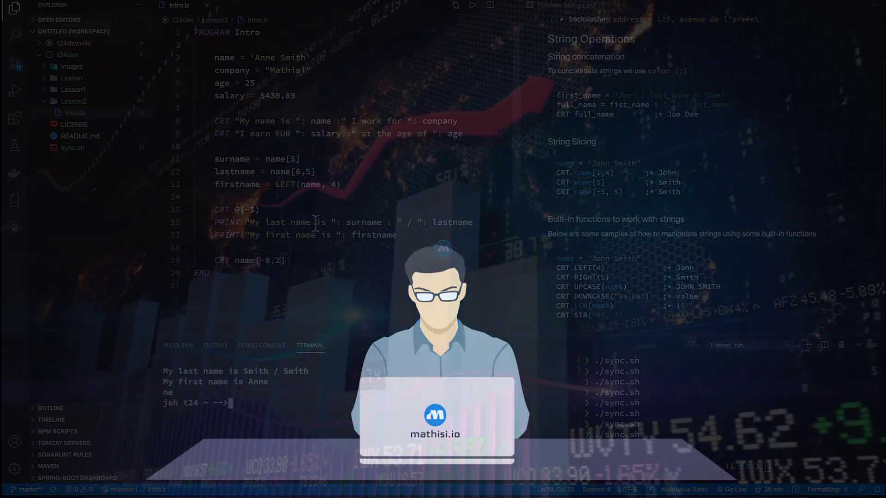
Enter the line name[1,4] = "David" in the Intro.b editor before switching to the Files preview
{"action": "type", "text": "name[1,4] = \"David\""}
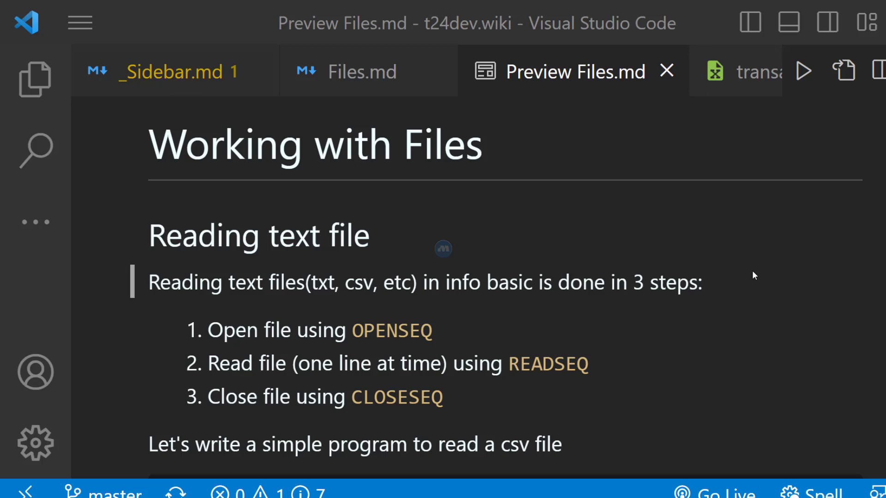
{"action": "mouse_move", "coordinate": [726, 75]}
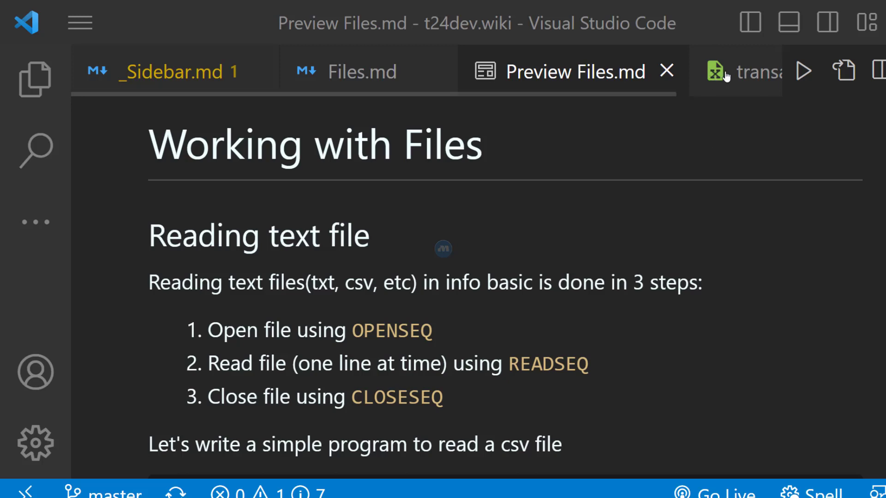
{"action": "left_click", "coordinate": [740, 72]}
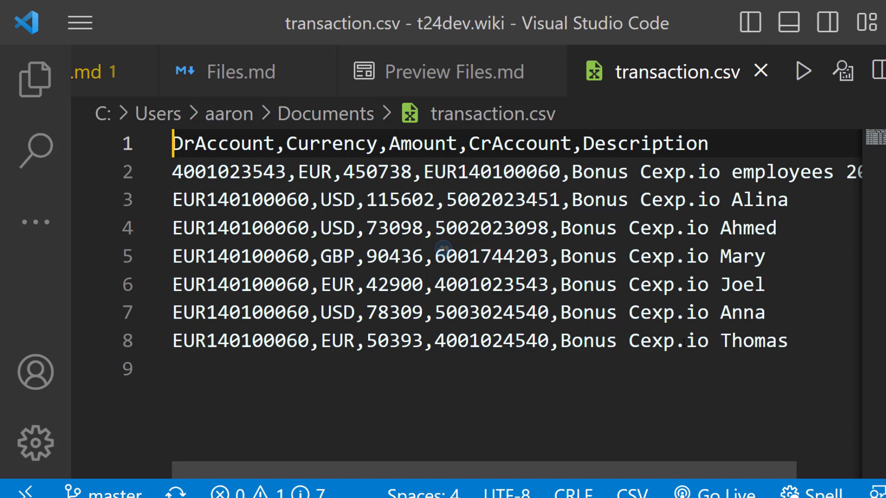
{"action": "left_click", "coordinate": [492, 72]}
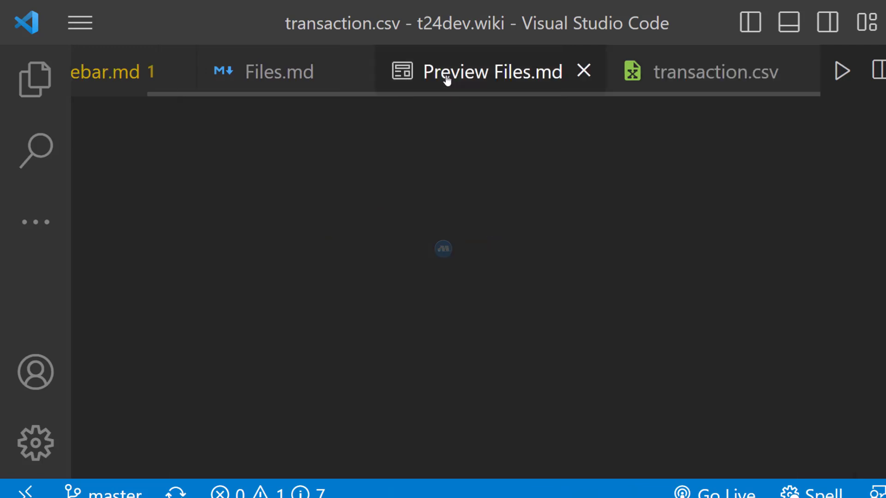
Scroll the Working with Files preview down to the PROGRAM MTD.ReadFile code block
{"action": "left_click", "coordinate": [492, 72]}
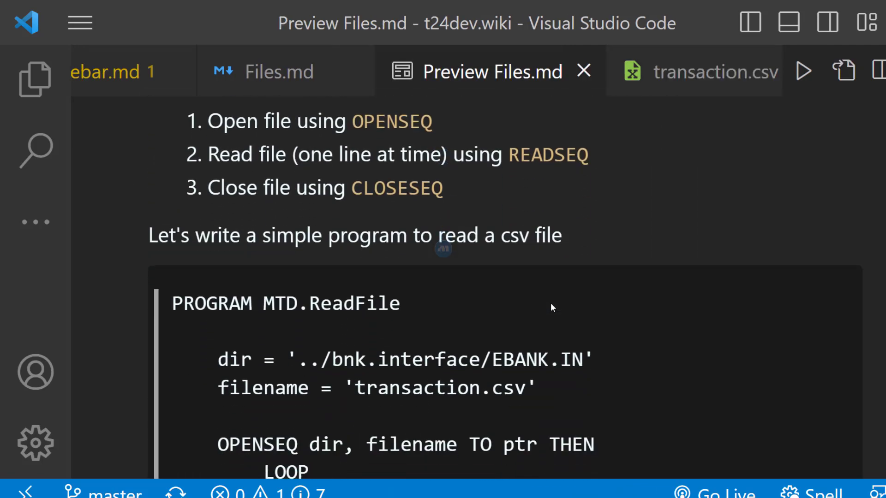
{"action": "scroll", "scroll_direction": "down", "scroll_amount": 3}
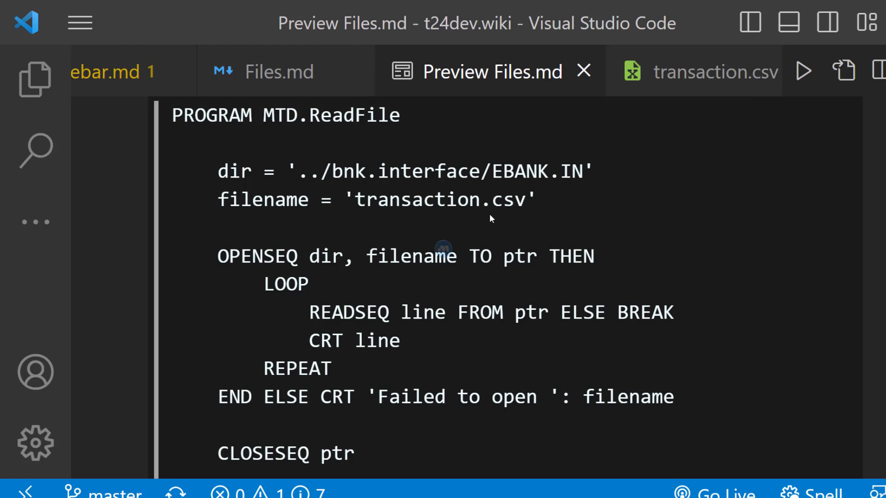
{"action": "mouse_move", "coordinate": [371, 237]}
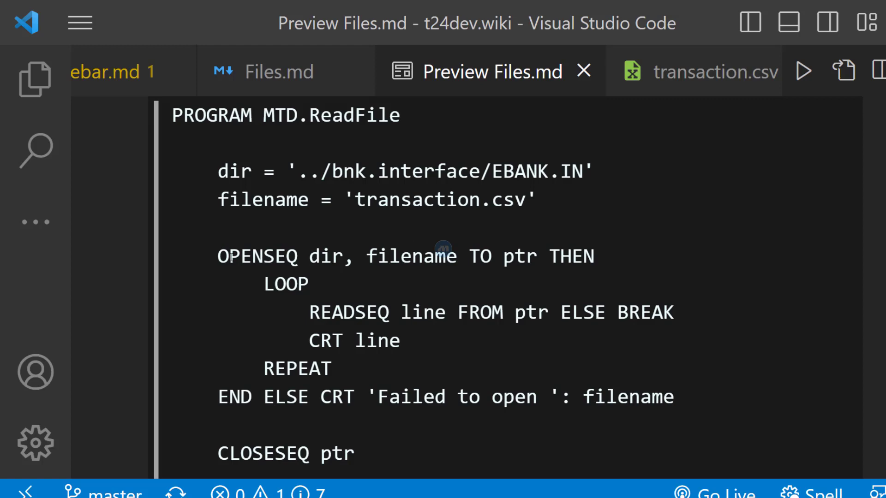
Highlight the dir argument, OPENSEQ words and ptr file variable in the MTD.ReadFile listing
{"action": "double_click", "coordinate": [325, 256]}
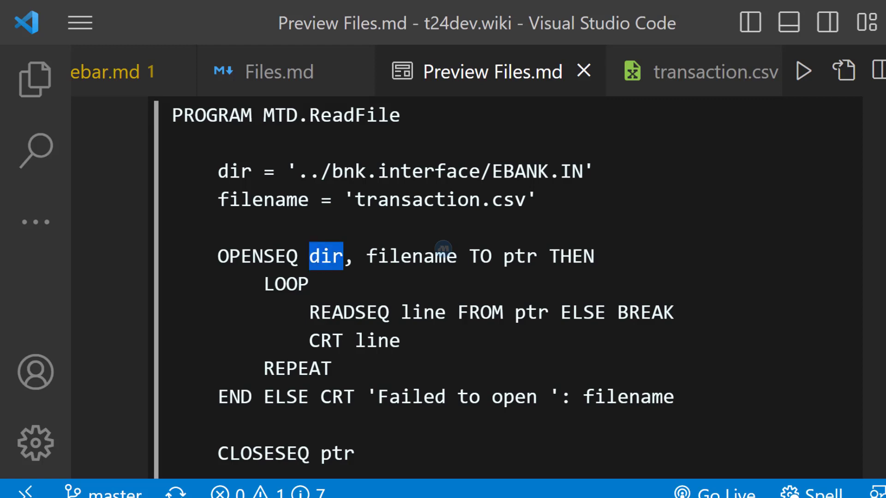
{"action": "double_click", "coordinate": [411, 256]}
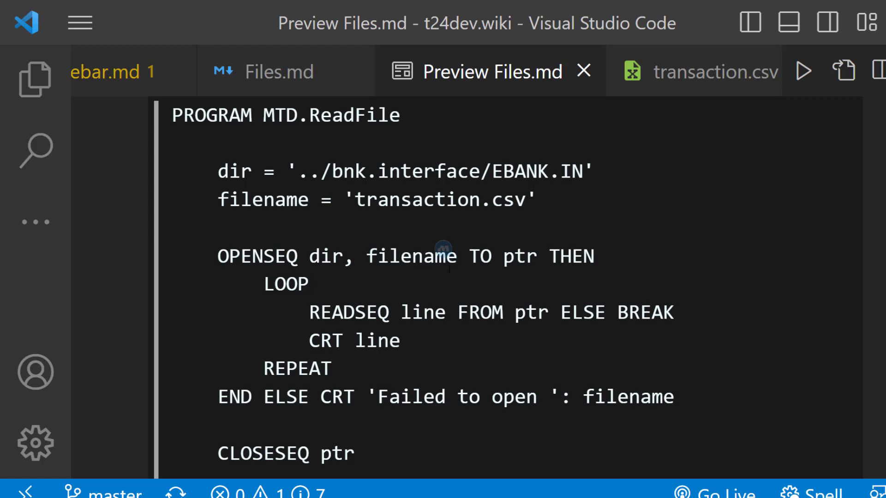
{"action": "double_click", "coordinate": [518, 256]}
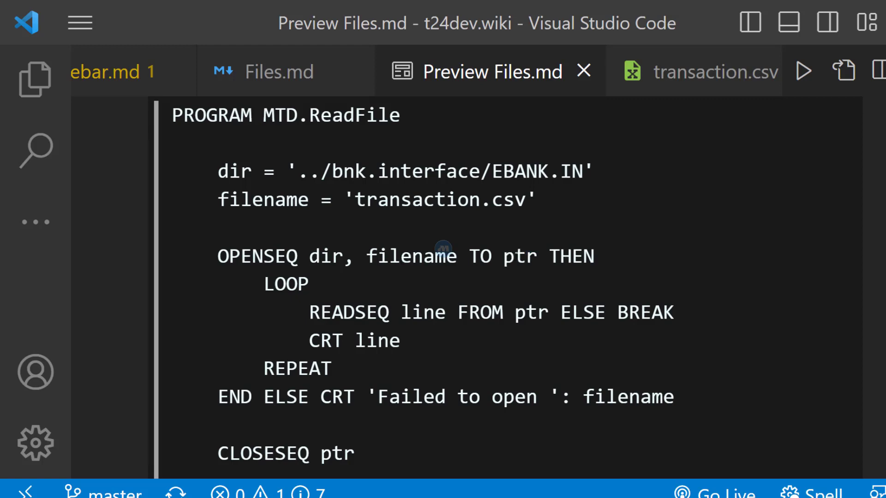
{"action": "double_click", "coordinate": [515, 256]}
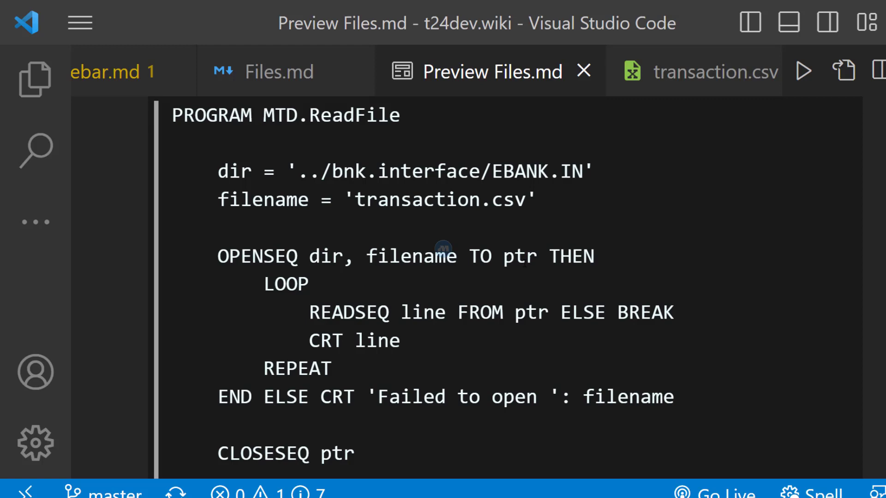
{"action": "left_click_drag", "start_coordinate": [263, 397], "coordinate": [673, 397]}
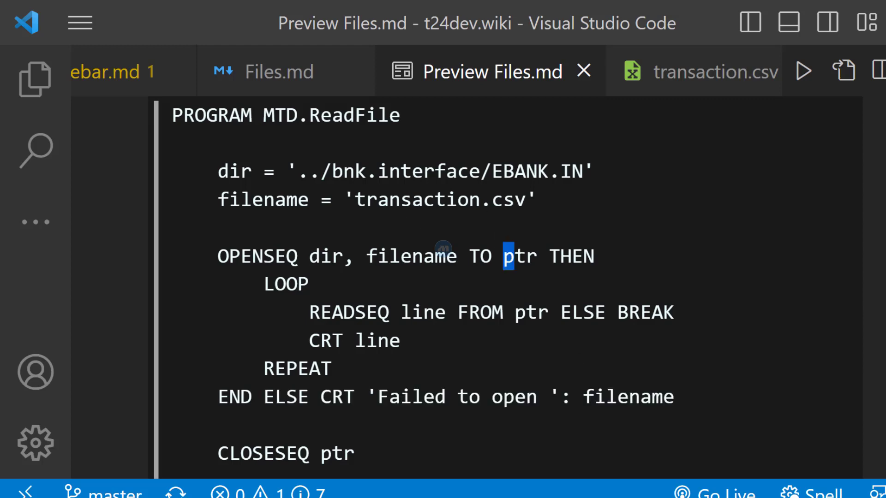
{"action": "double_click", "coordinate": [518, 255]}
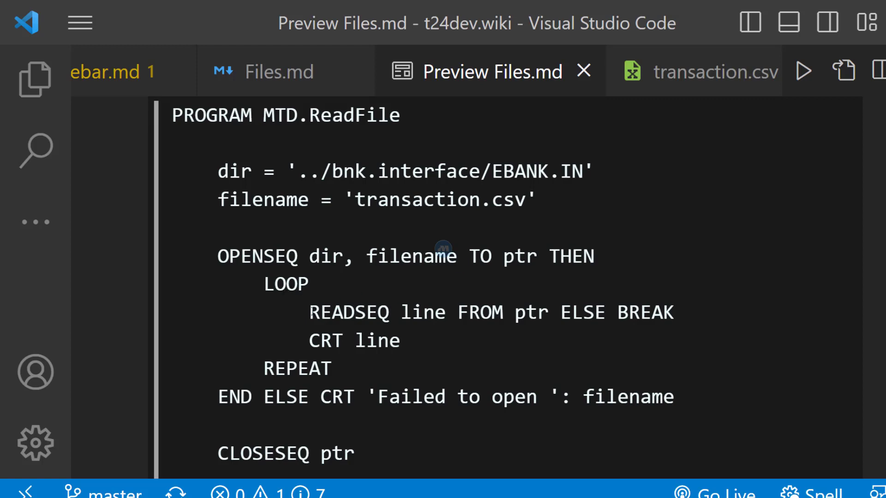
{"action": "double_click", "coordinate": [347, 313]}
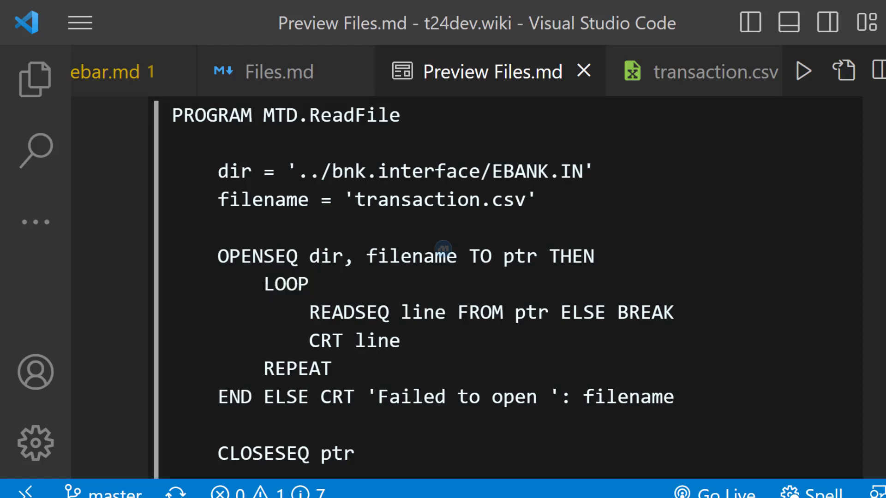
{"action": "double_click", "coordinate": [296, 368]}
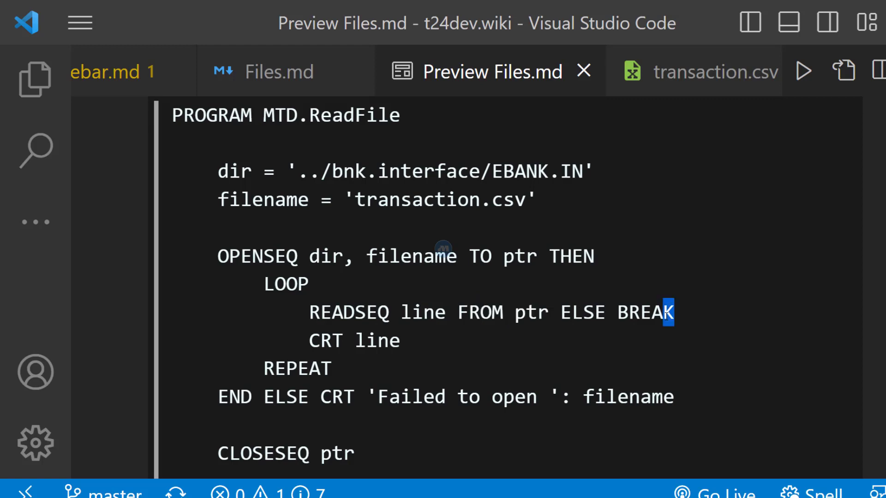
{"action": "double_click", "coordinate": [285, 283]}
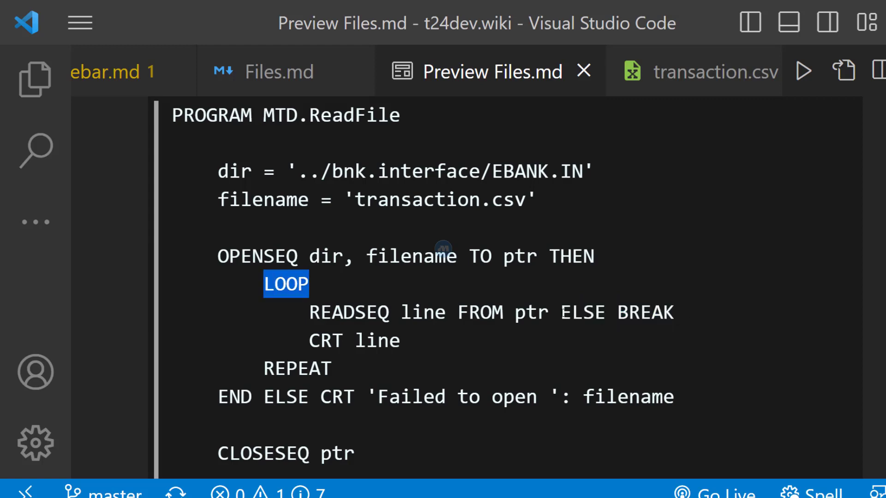
{"action": "left_click", "coordinate": [676, 313]}
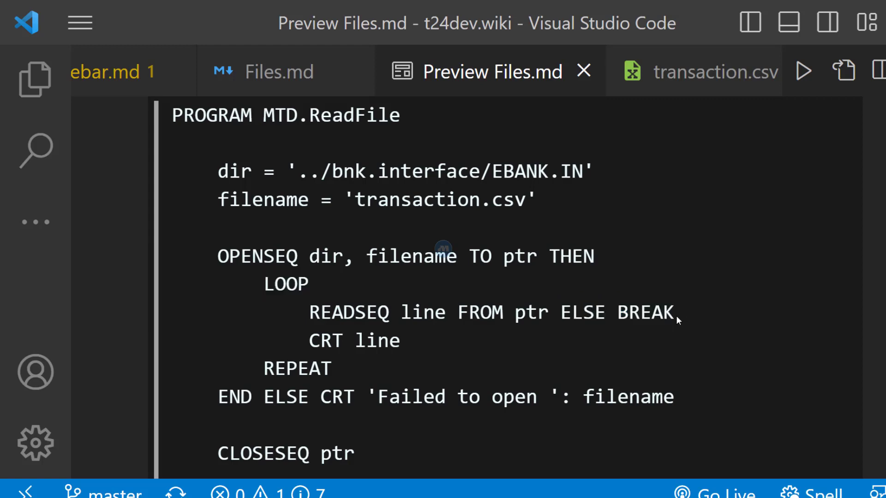
{"action": "left_click_drag", "start_coordinate": [342, 313], "coordinate": [672, 313]}
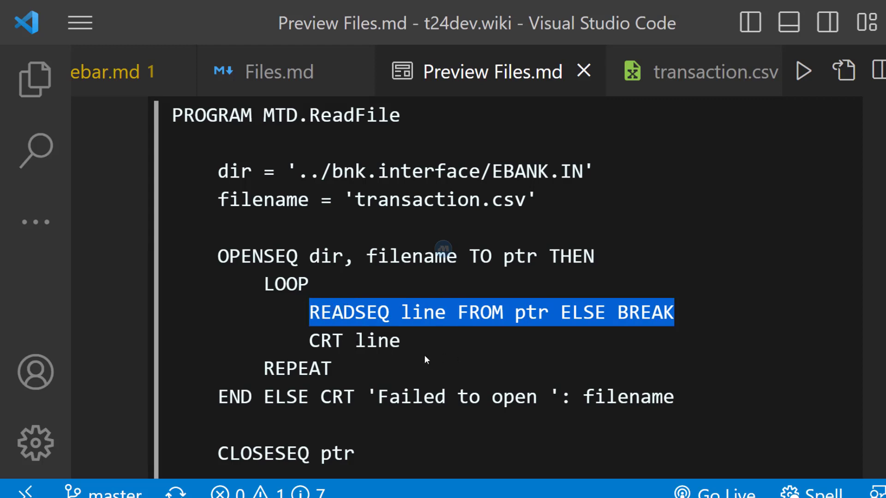
{"action": "left_click", "coordinate": [426, 360]}
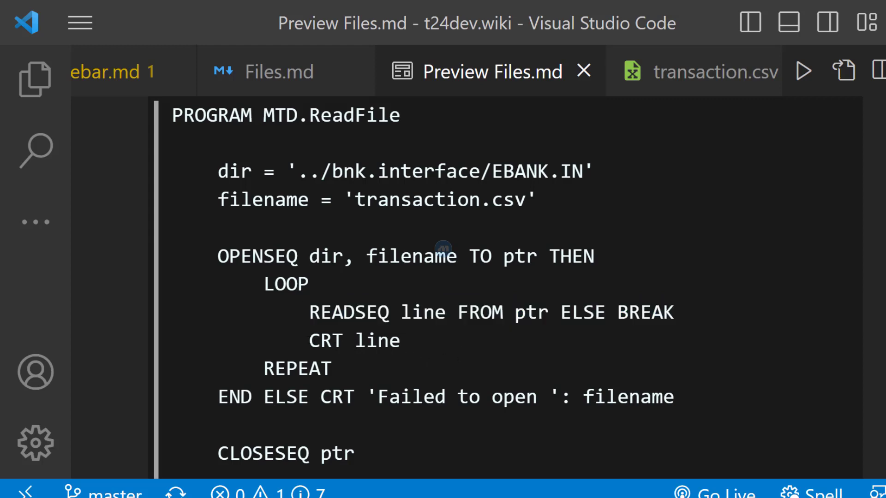
{"action": "double_click", "coordinate": [353, 341]}
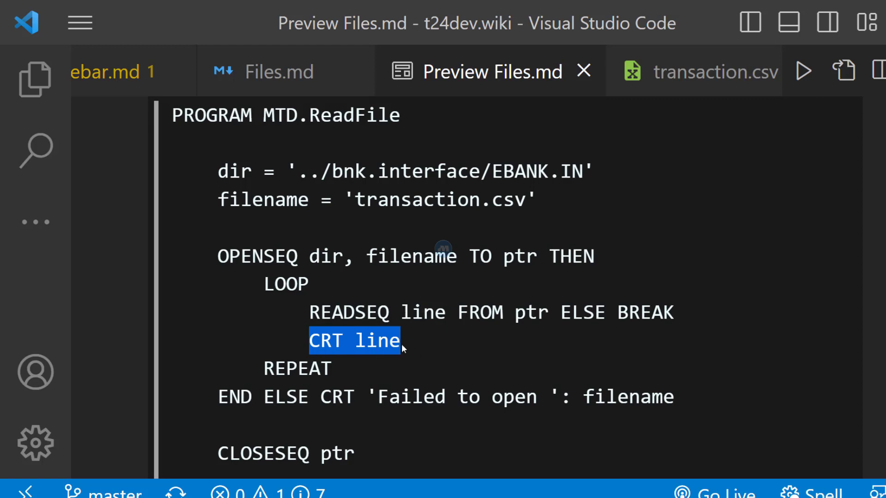
{"action": "scroll", "scroll_direction": "down", "scroll_amount": 3}
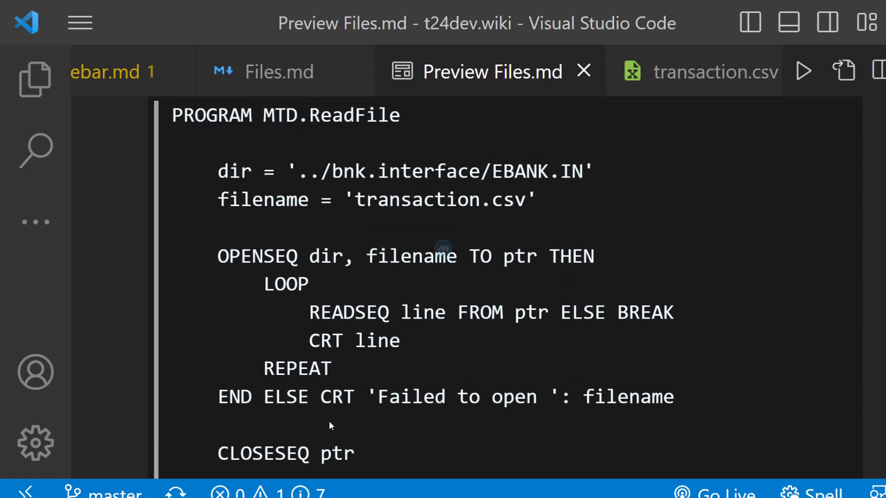
{"action": "double_click", "coordinate": [285, 454]}
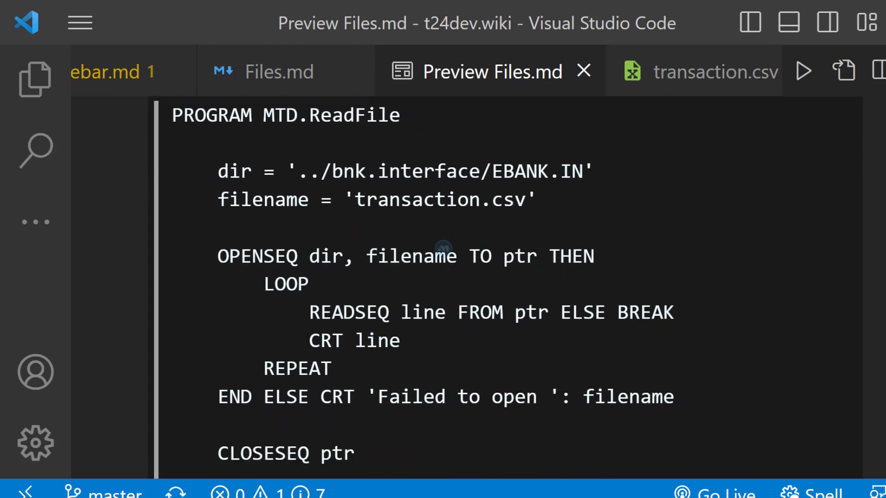
{"action": "double_click", "coordinate": [353, 340]}
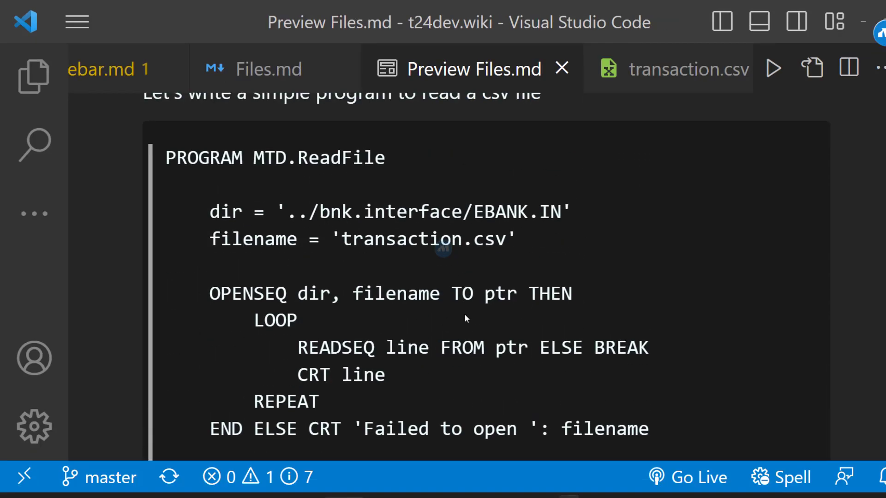
Connect to the matsrv01 server with telnet from the PowerShell window
{"action": "scroll", "scroll_direction": "down", "scroll_amount": 3}
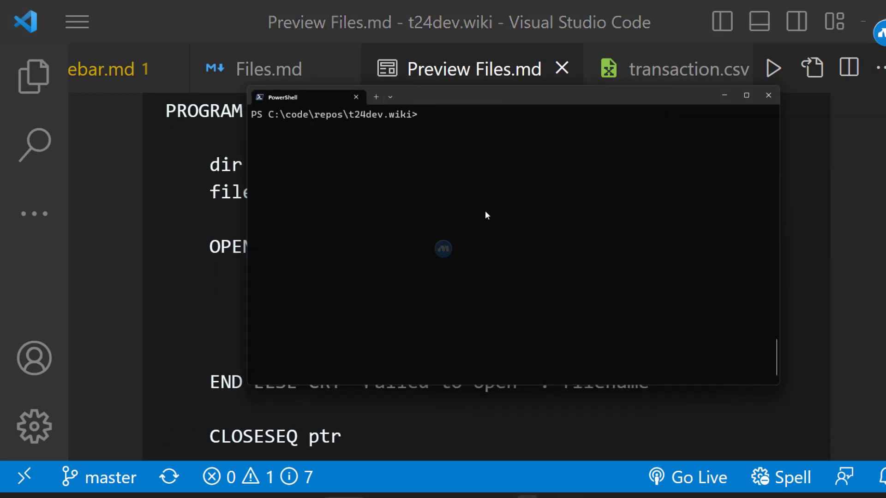
{"action": "type", "text": "telnet matsrv01"}
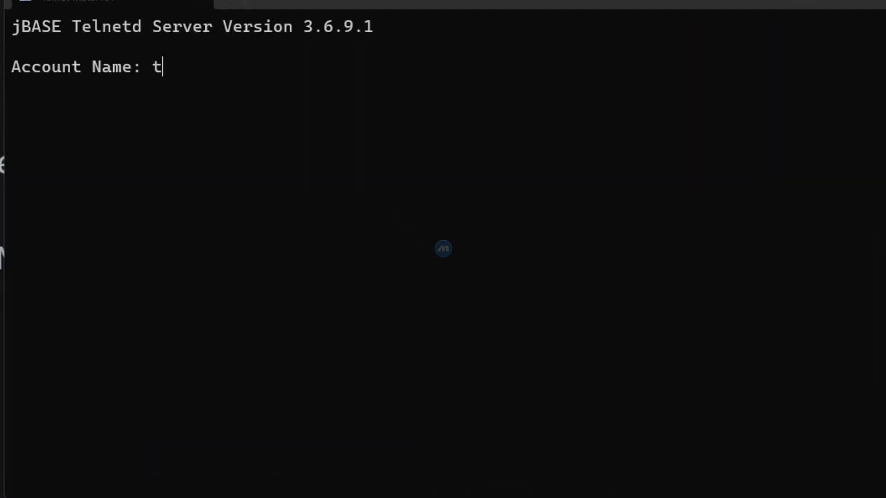
Log in and run JED MATHISI.BP MTD.ReadFile.b to open the new record in the editor
{"action": "type", "text": "24"}
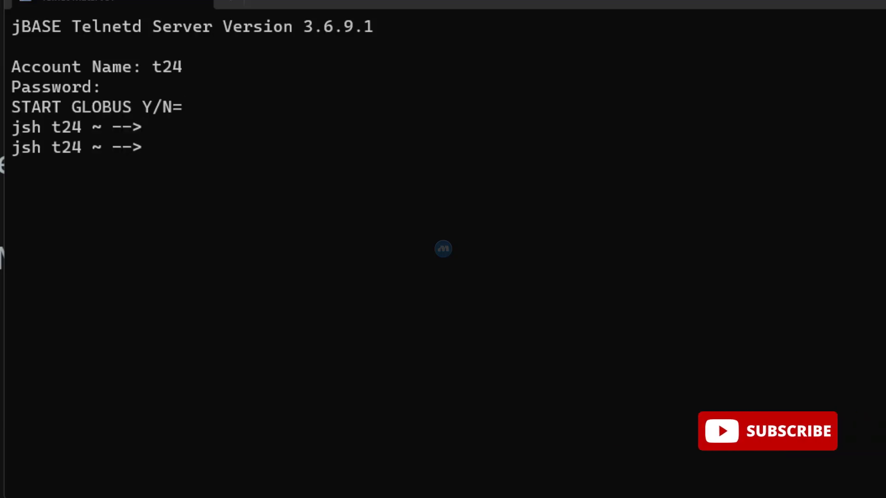
{"action": "type", "text": "JED"}
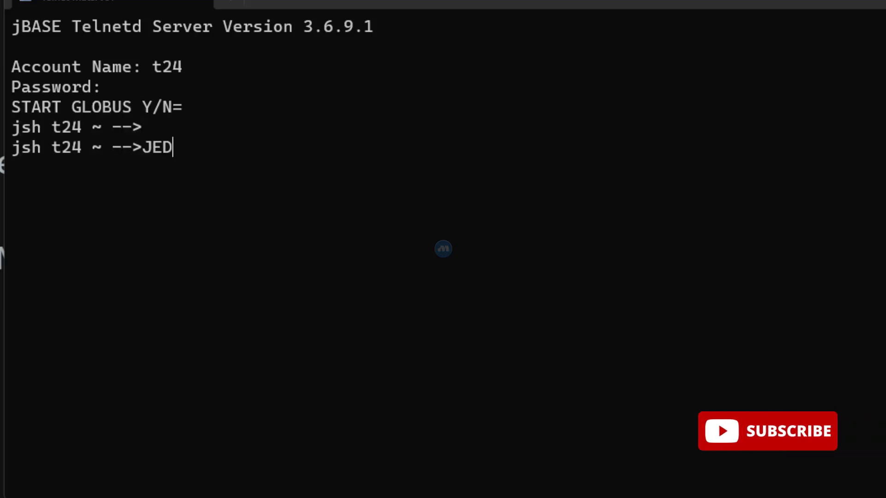
{"action": "type", "text": "MATHISI"}
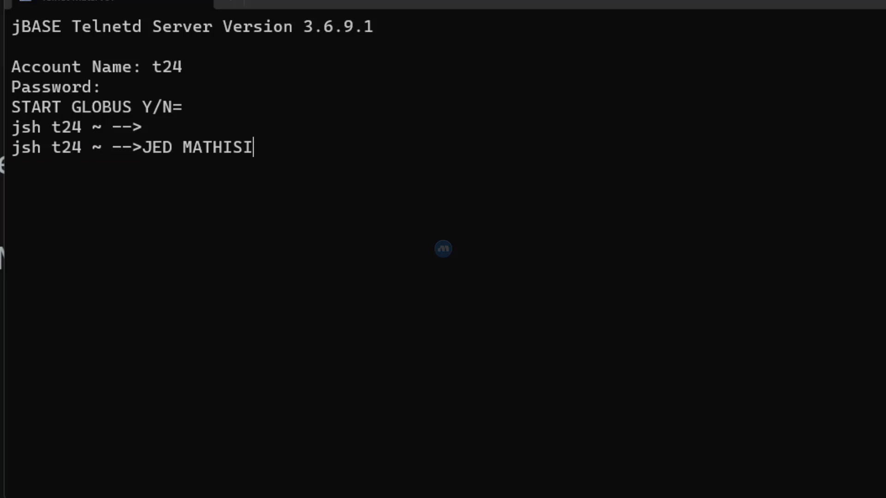
{"action": "type", "text": ".BP"}
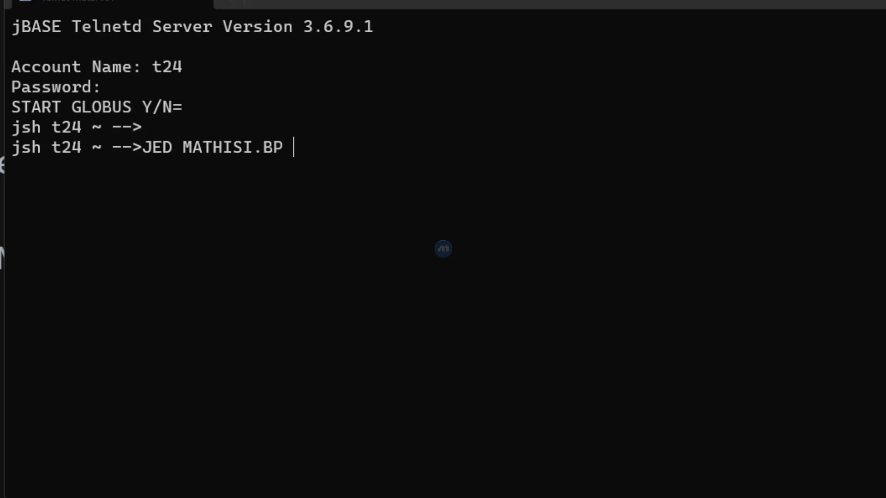
{"action": "type", "text": "M"}
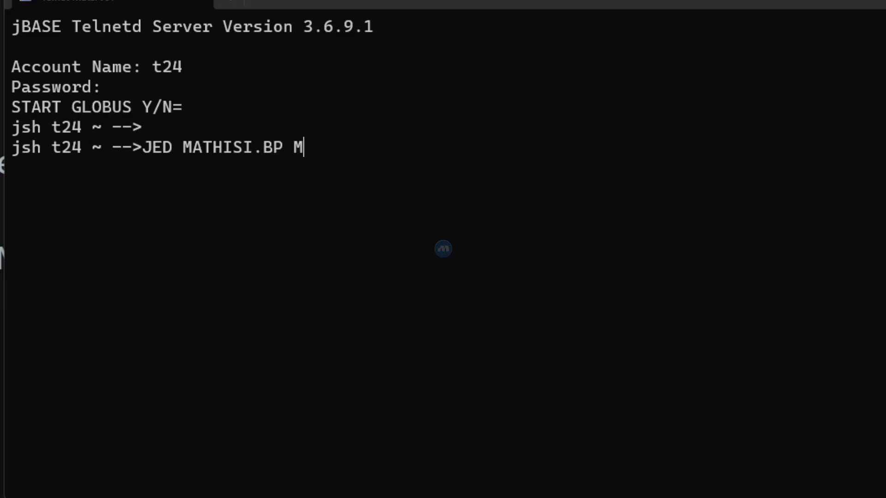
{"action": "type", "text": "TD.ReadFi"}
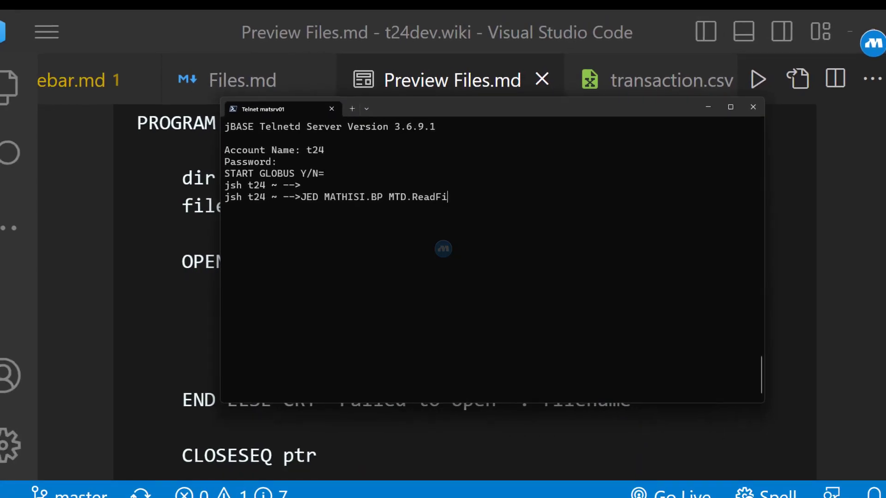
{"action": "type", "text": "le"}
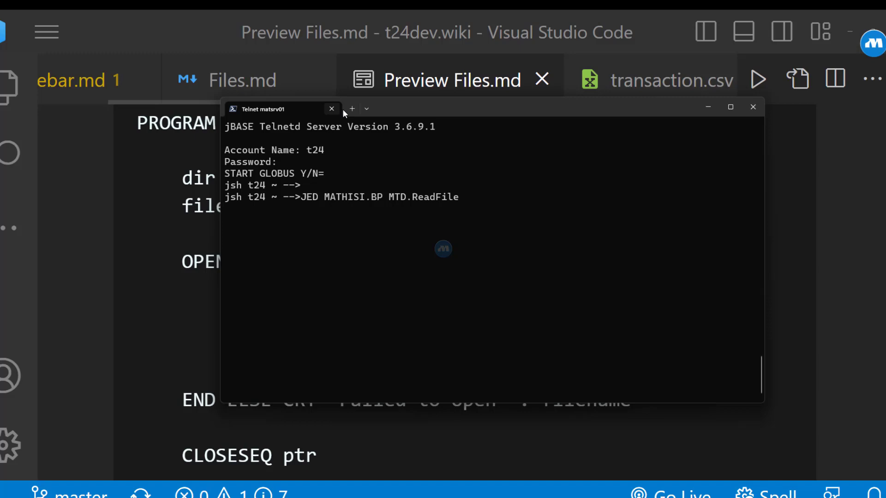
{"action": "left_click_drag", "start_coordinate": [265, 108], "coordinate": [235, 183]}
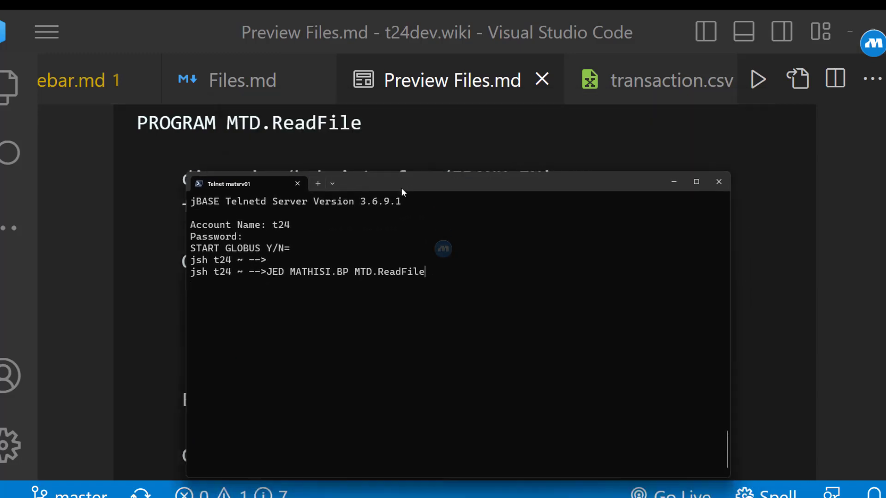
{"action": "mouse_move", "coordinate": [499, 293]}
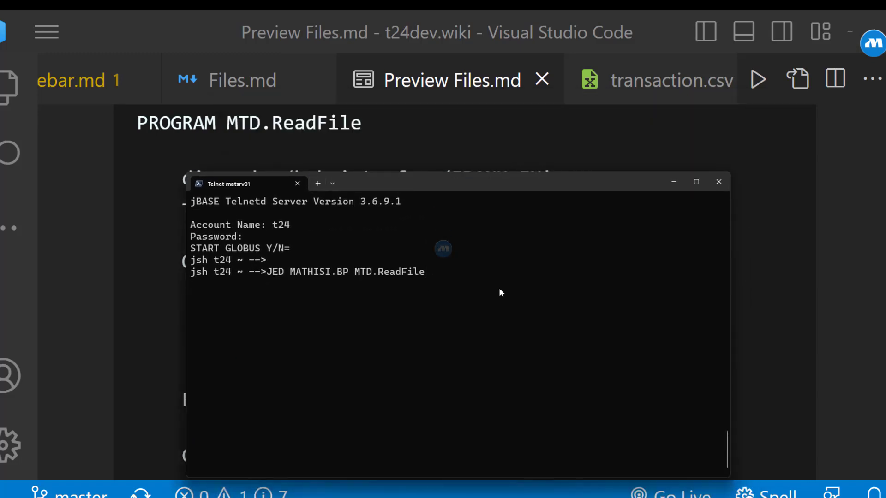
{"action": "type", "text": ".b"}
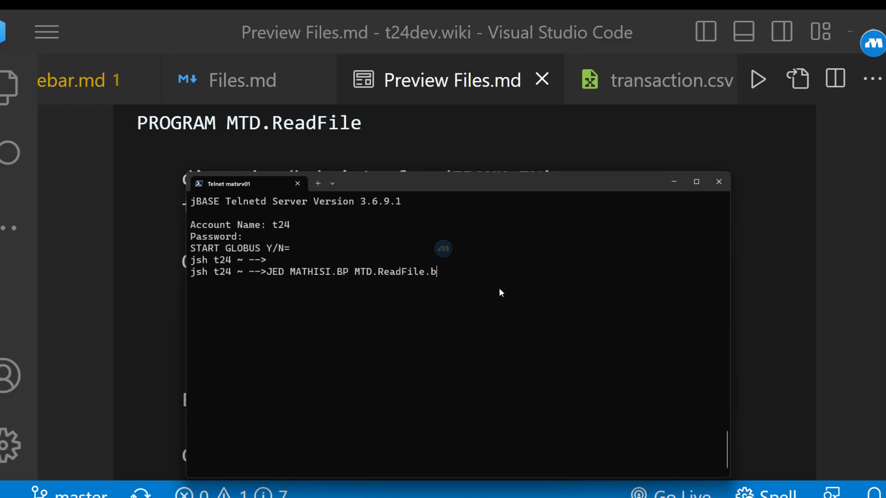
{"action": "left_click", "coordinate": [718, 182]}
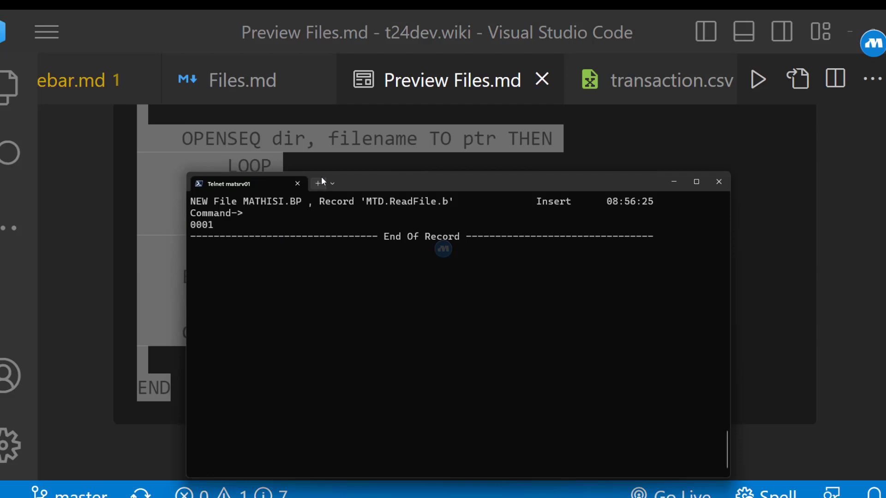
Paste the copied MTD.ReadFile program into the record, confirming the multi-line paste warning
{"action": "left_click_drag", "start_coordinate": [248, 182], "coordinate": [227, 116]}
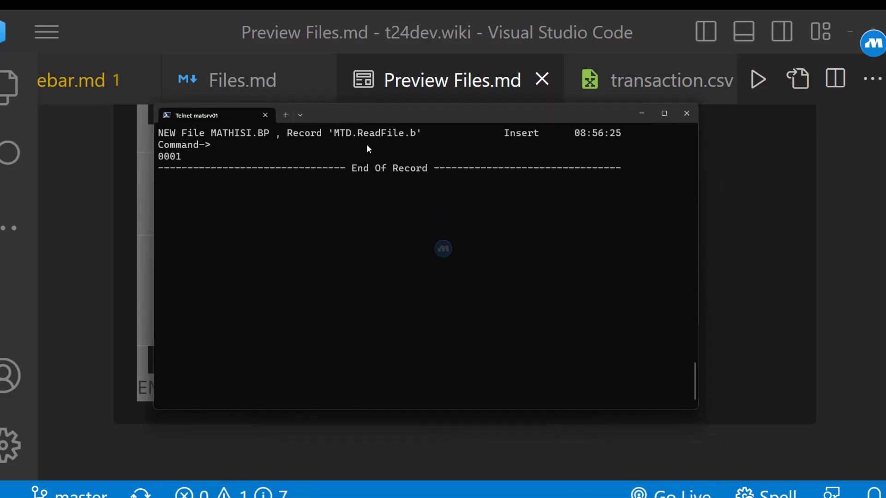
{"action": "key", "text": "ctrl+v"}
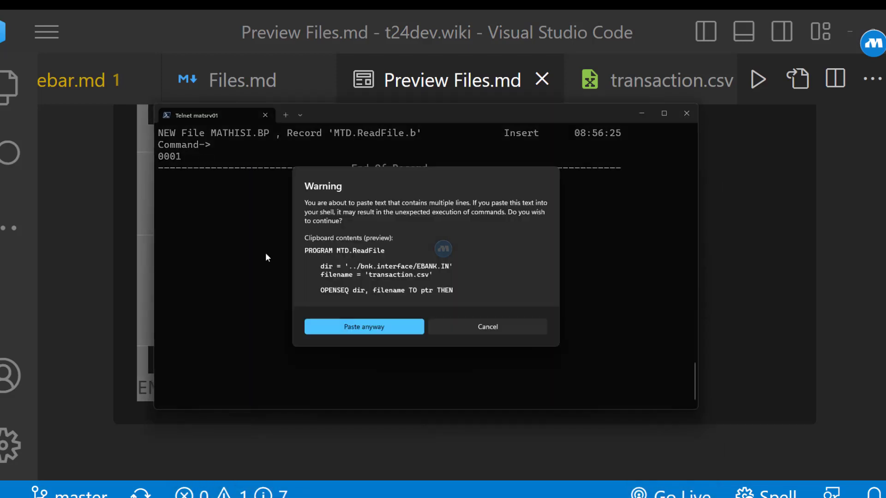
{"action": "left_click", "coordinate": [365, 327]}
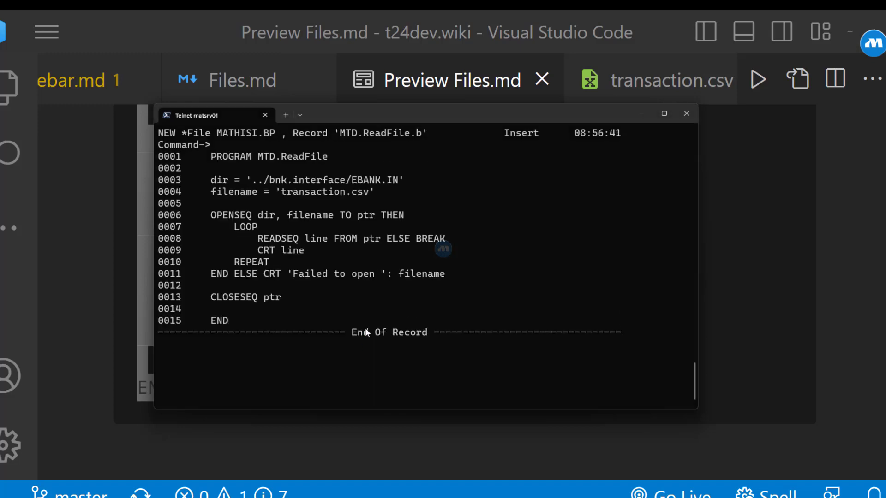
{"action": "left_click", "coordinate": [229, 321]}
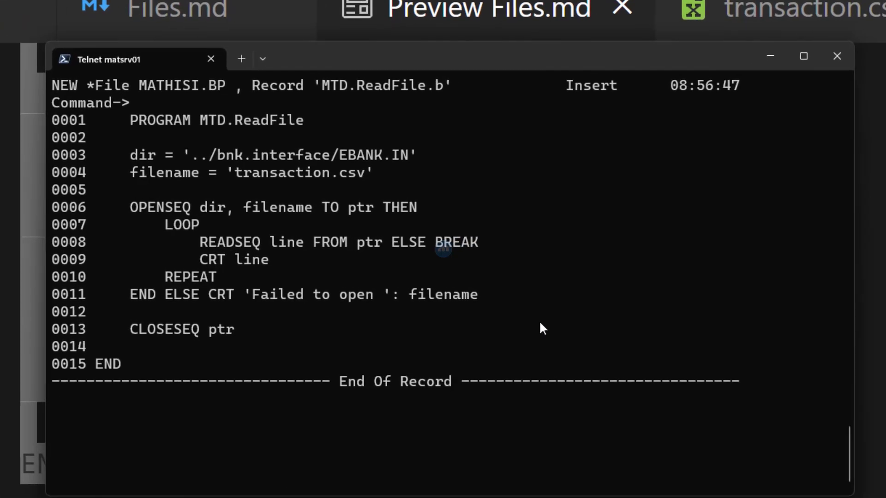
{"action": "type", "text": "fi"}
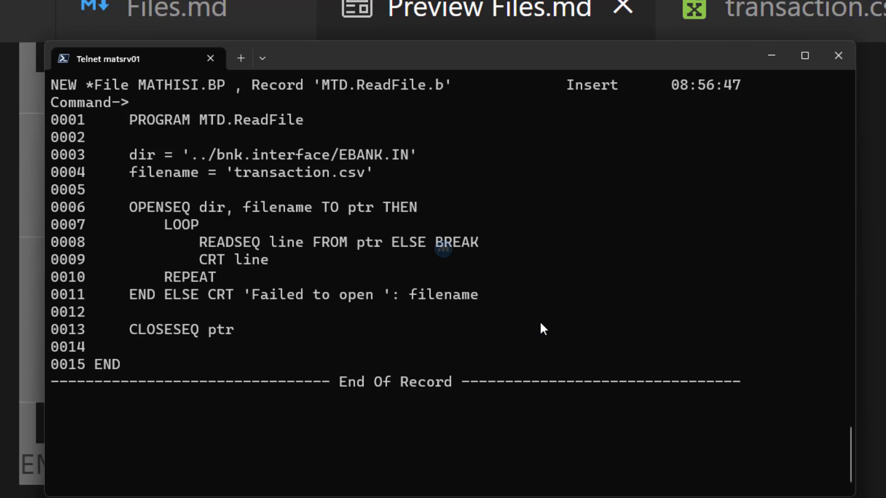
File the record with FIB to compile and catalog it, then recall the JED command at the jsh prompt
{"action": "type", "text": "FI"}
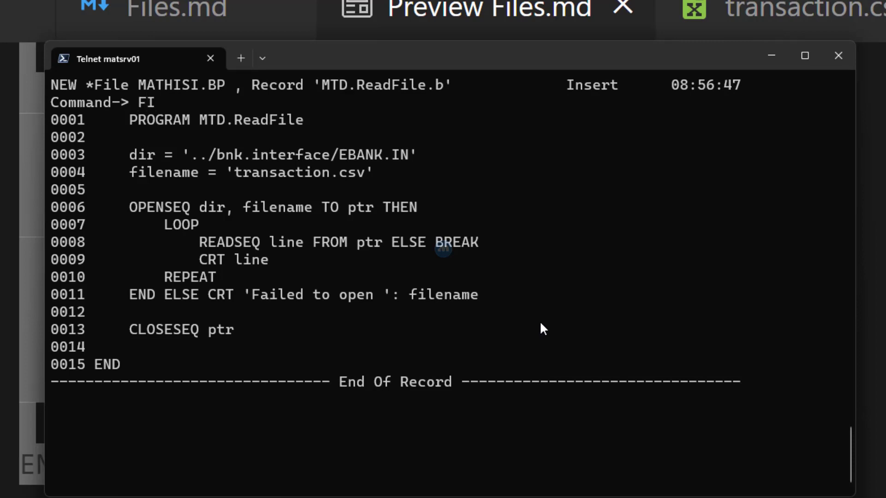
{"action": "type", "text": "B"}
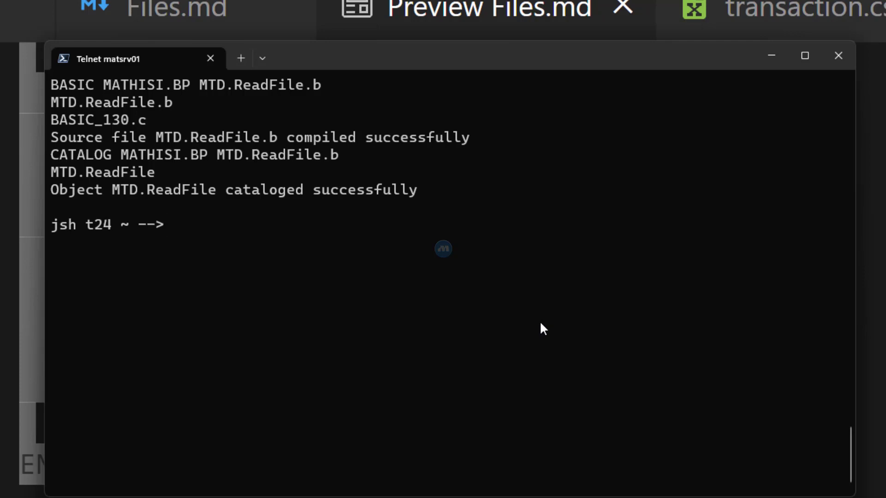
{"action": "type", "text": "JED MATHISI.BP MTD.ReadFile.b"}
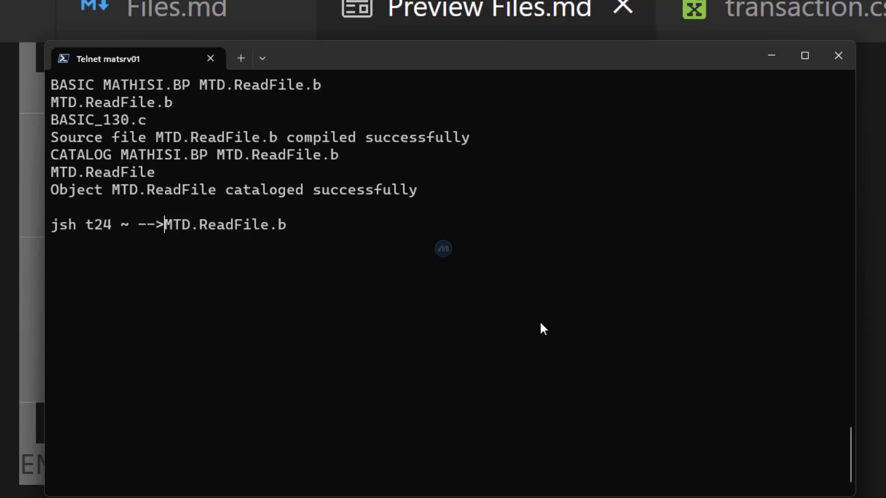
{"action": "key", "text": "BackSpace"}
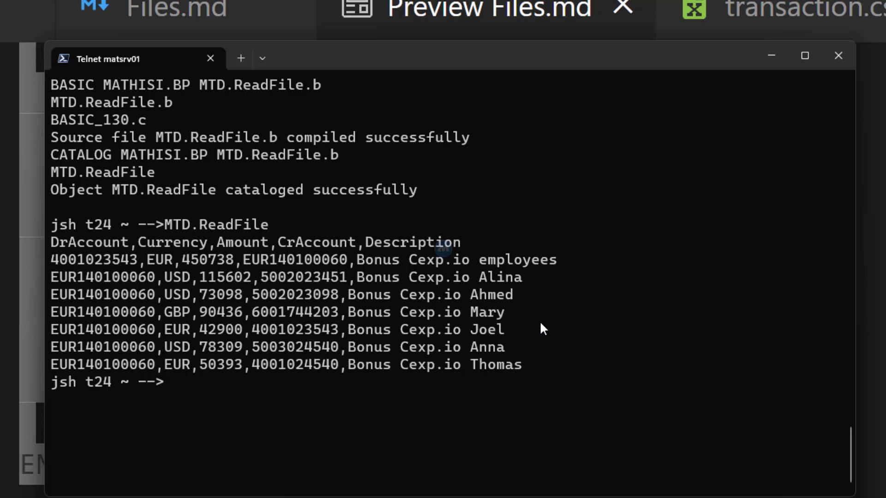
{"action": "mouse_move", "coordinate": [57, 250]}
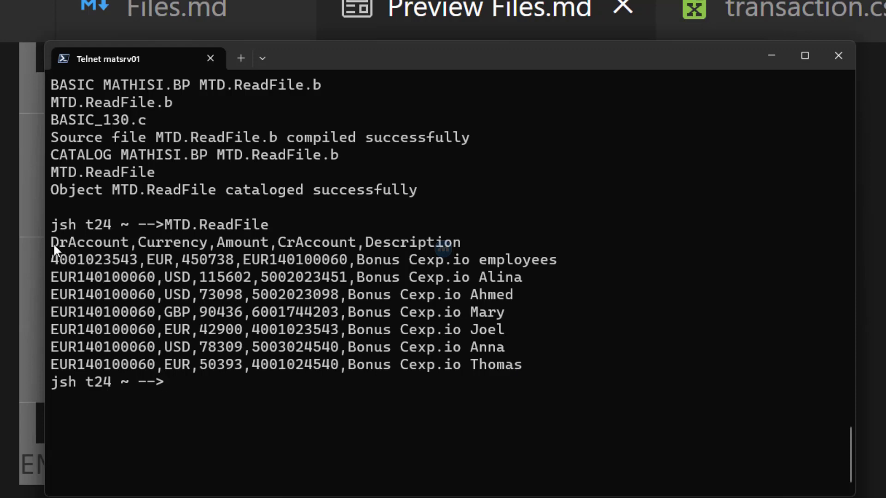
{"action": "mouse_move", "coordinate": [537, 365]}
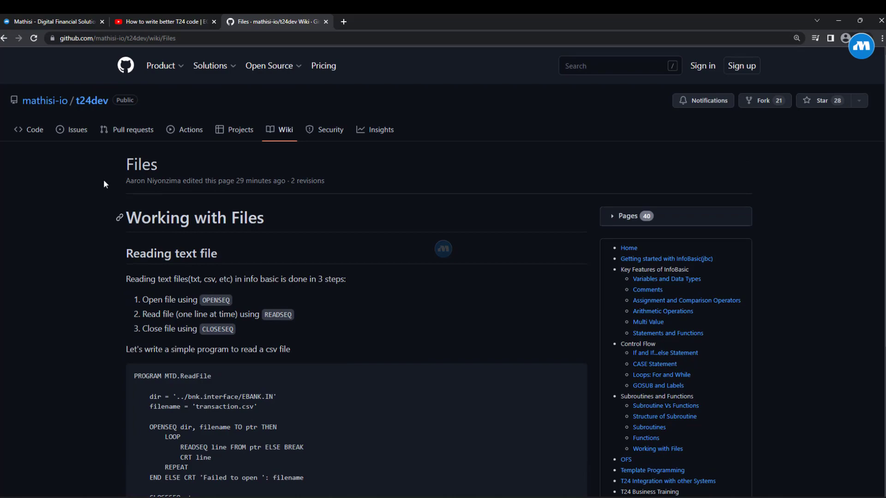
{"action": "left_click", "coordinate": [29, 129]}
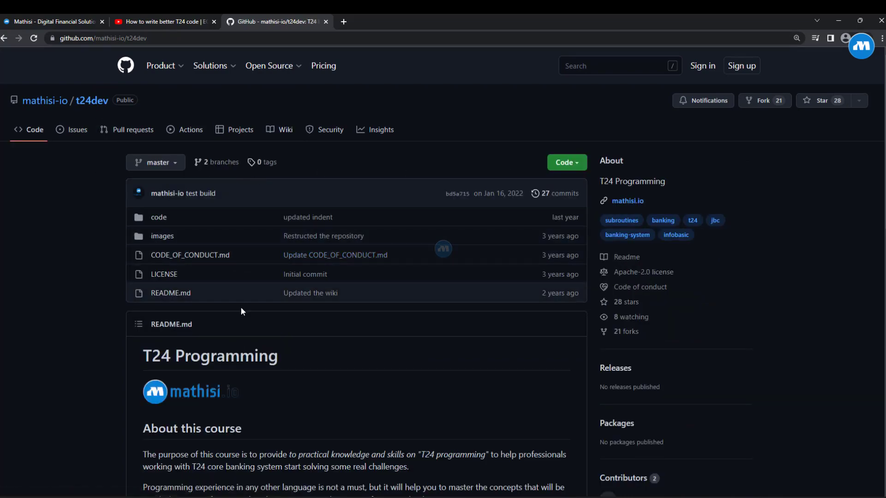
{"action": "scroll", "scroll_direction": "down", "scroll_amount": 3}
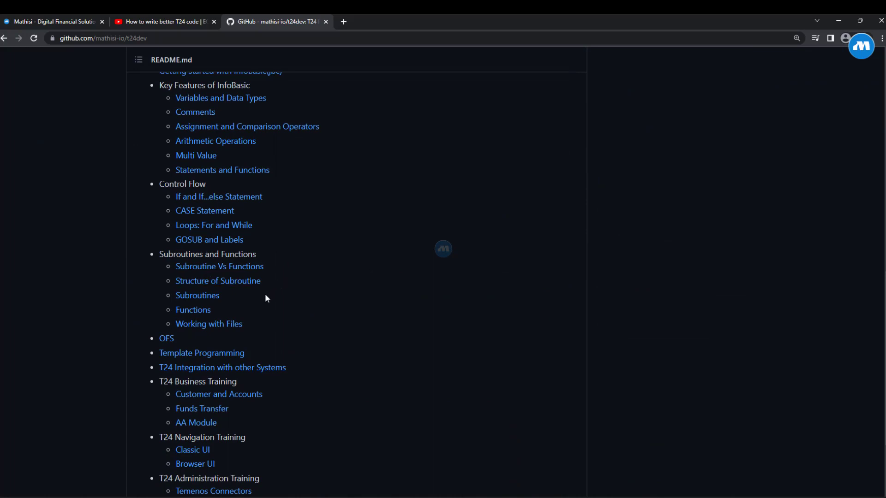
{"action": "mouse_move", "coordinate": [251, 265]}
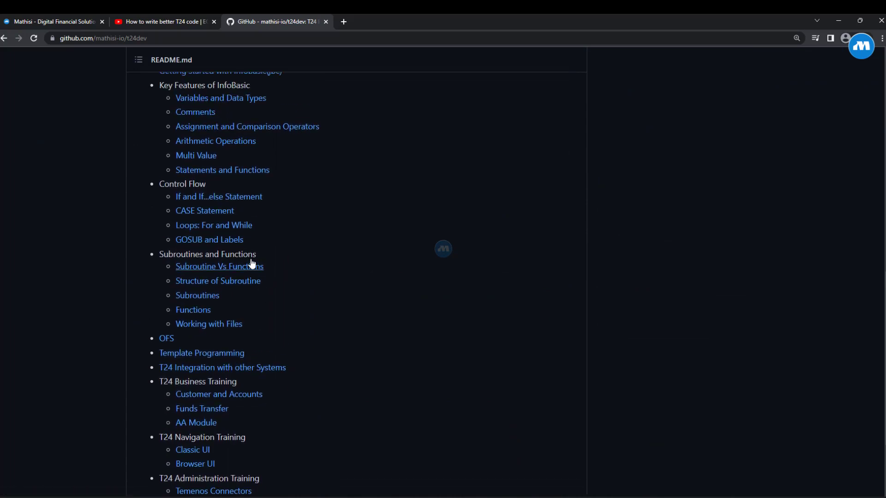
{"action": "scroll", "scroll_direction": "up", "scroll_amount": 3}
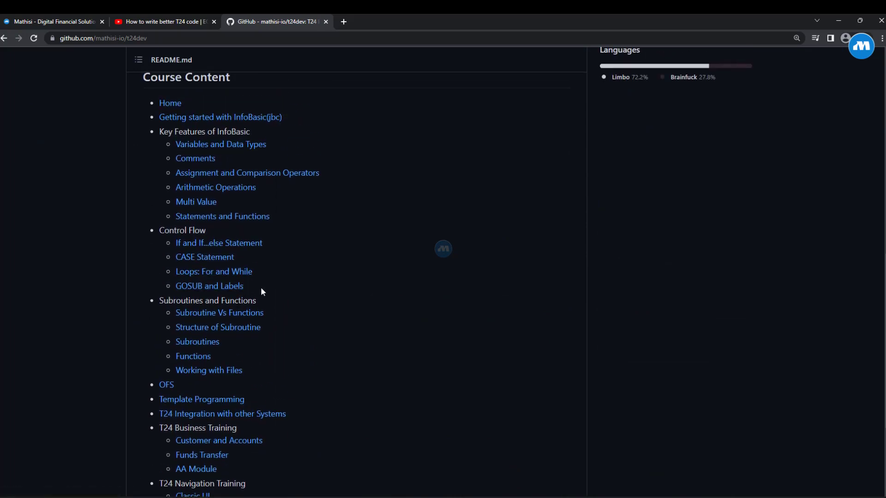
{"action": "scroll", "scroll_direction": "down", "scroll_amount": 3}
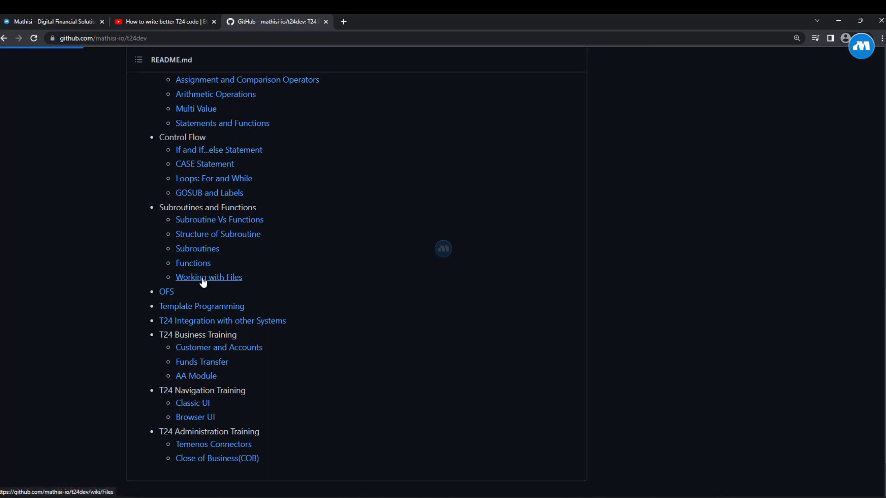
{"action": "left_click", "coordinate": [209, 277]}
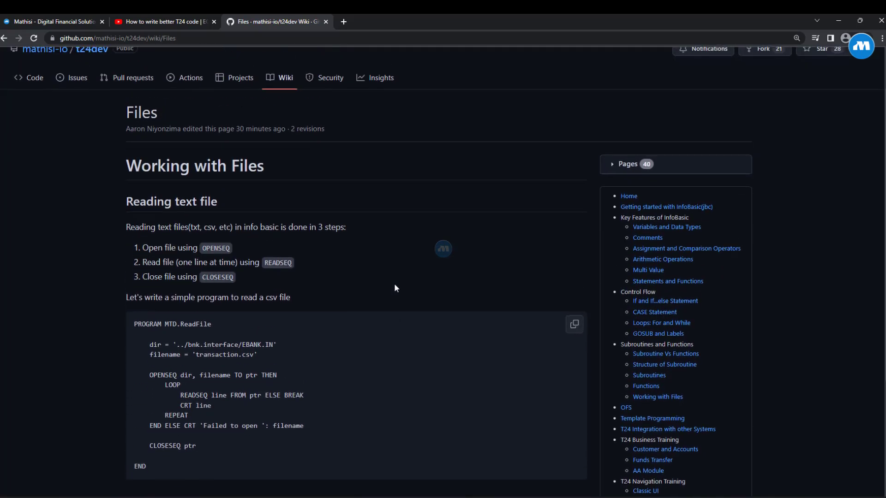